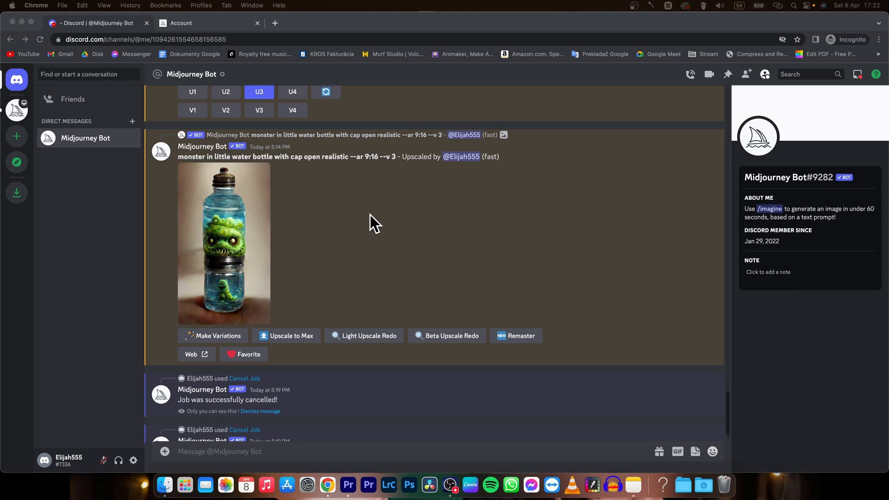
mouse_move(344, 207)
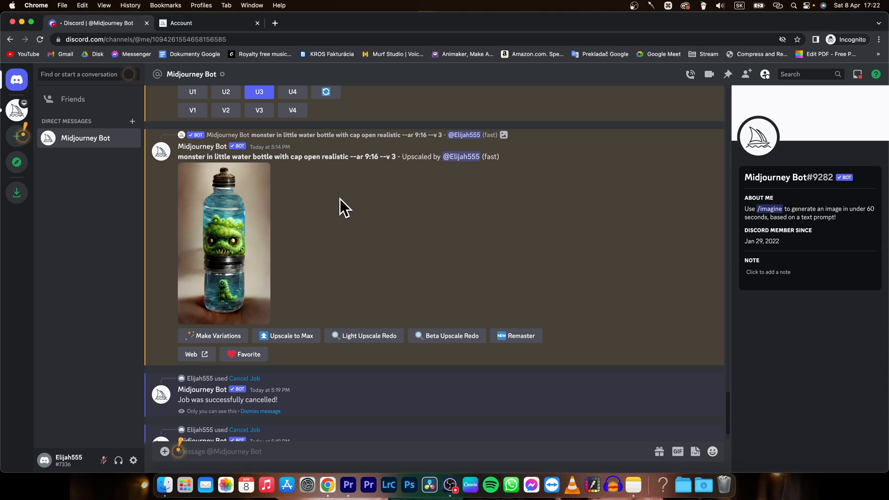
mouse_move(520, 259)
type("/settings")
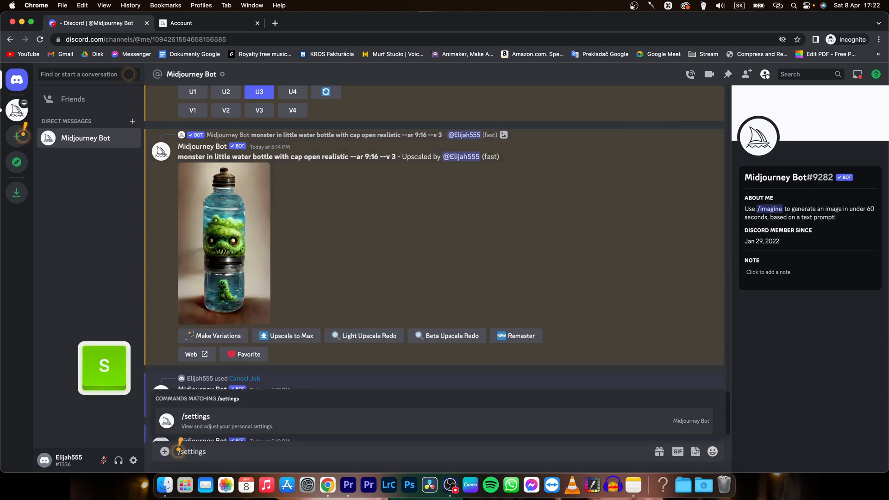
Step: Send /settings to confirm MJ version 3 and Remix mode, then scroll back to the upscaled image
key("return")
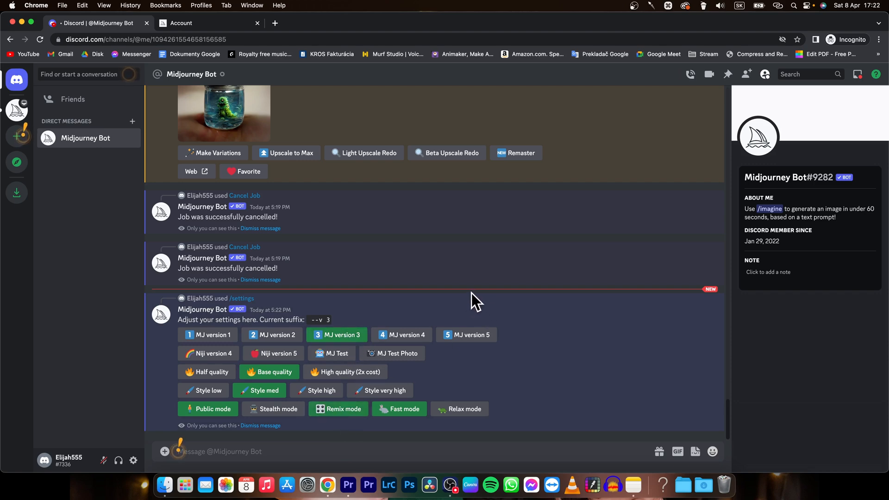
scroll("up", 3)
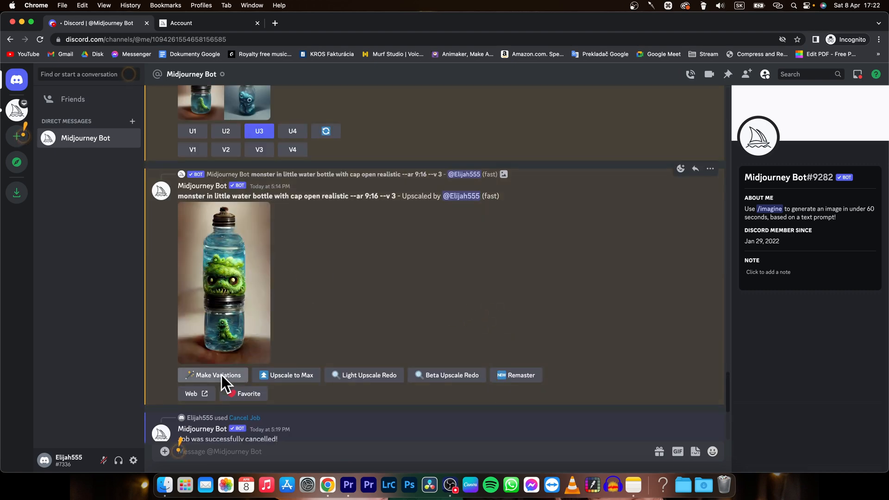
left_click(217, 375)
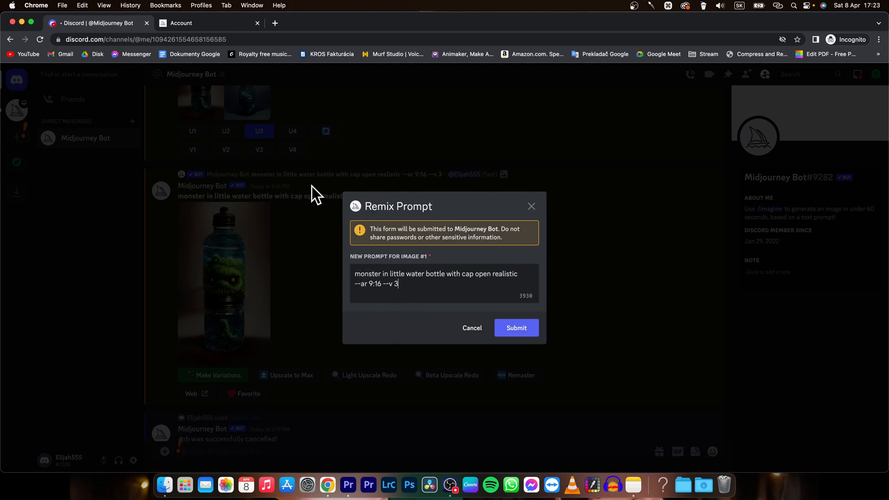
mouse_move(531, 206)
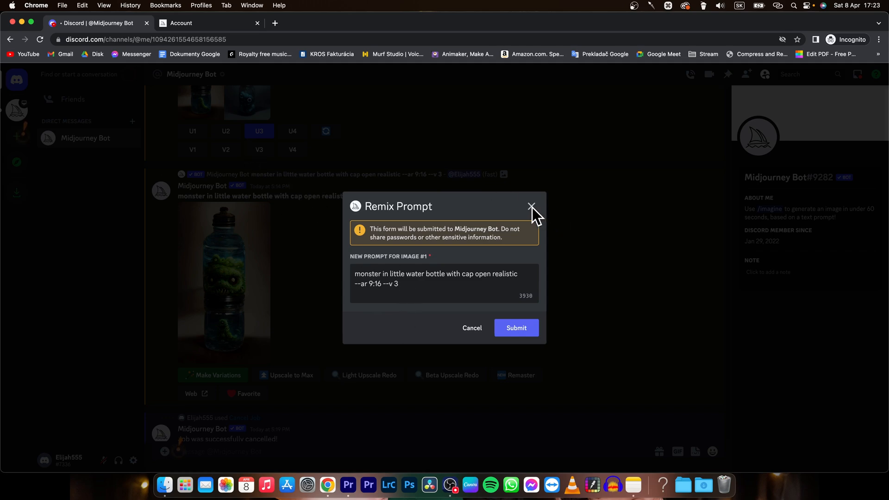
left_click(531, 205)
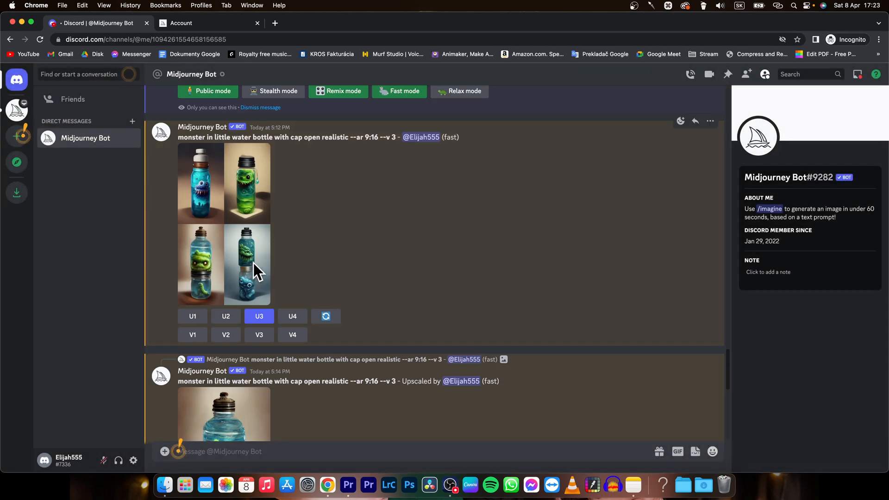
scroll("down", 3)
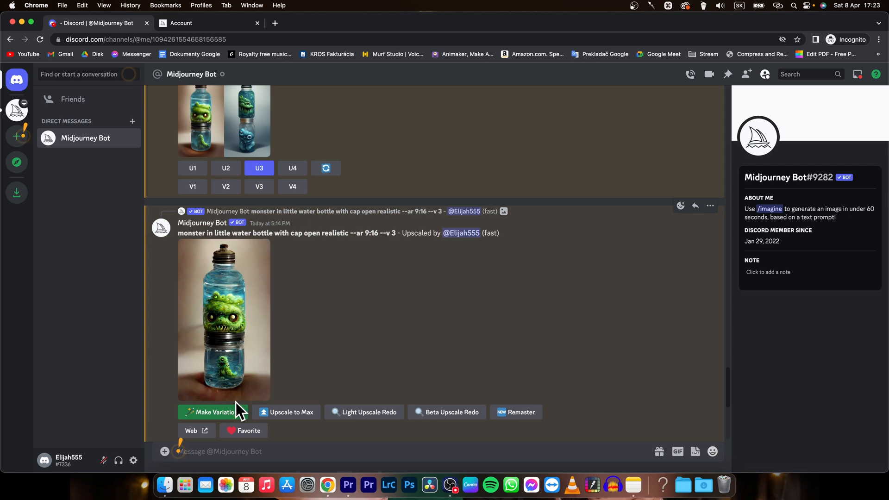
Step: Remix the upscaled monster with the prompt edited to --ar 1:1 --v 4
left_click(213, 412)
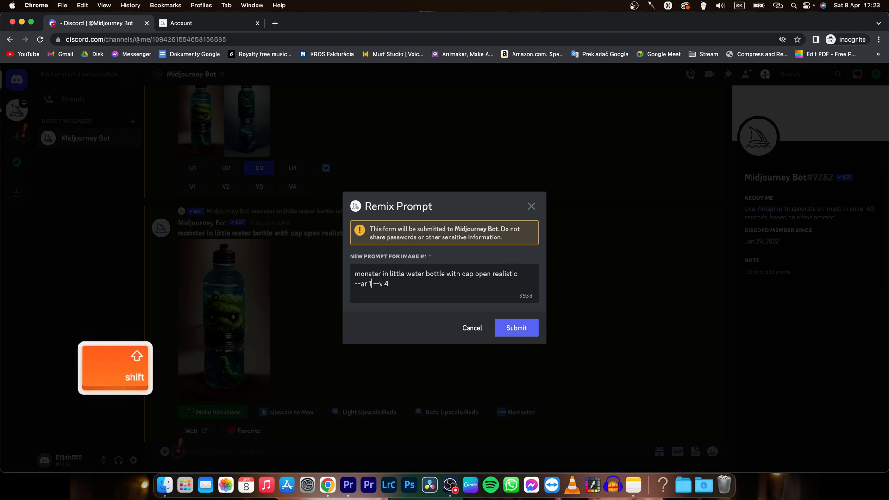
type(":1")
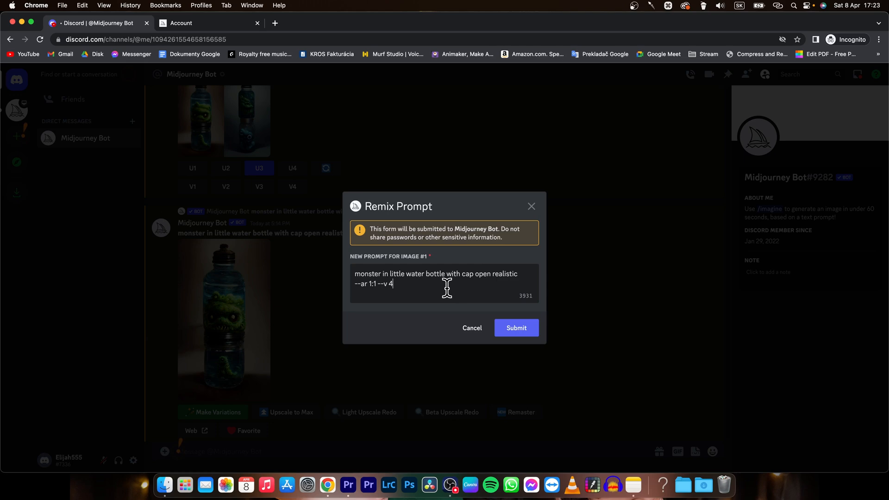
left_click(516, 327)
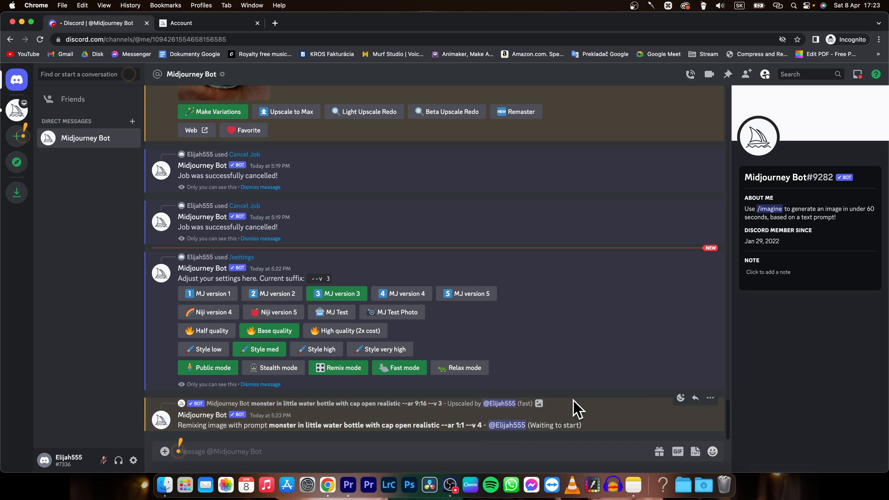
mouse_move(581, 406)
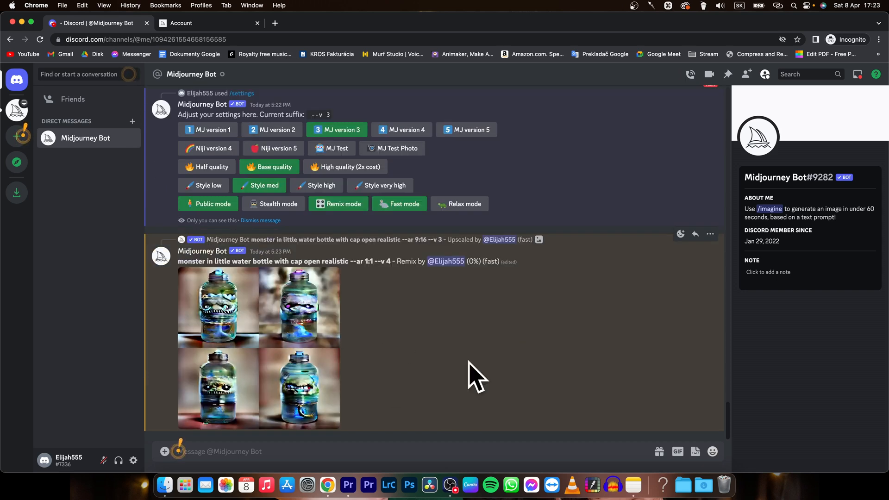
Step: Scroll down to the finished grid of four square v4 monster-in-bottle images
scroll("down", 3)
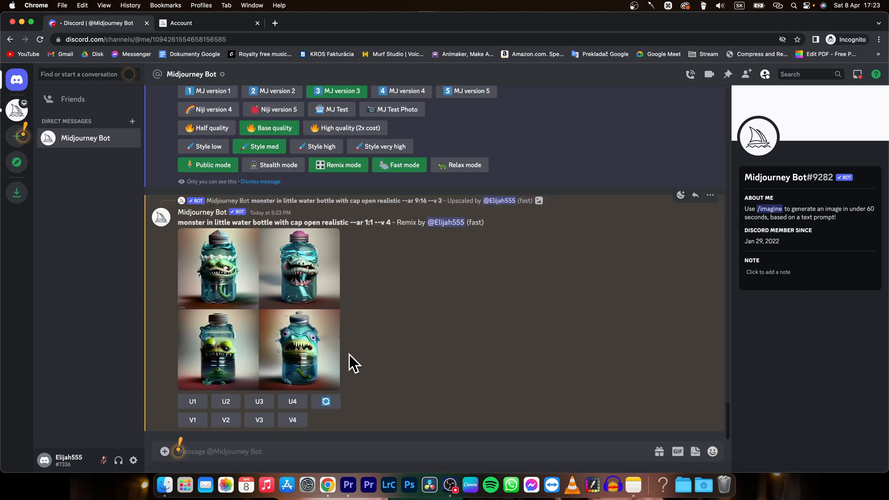
mouse_move(234, 330)
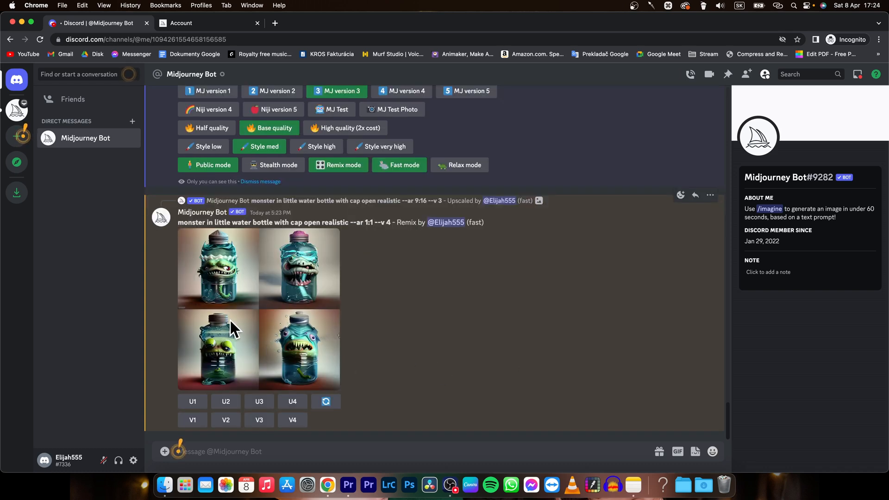